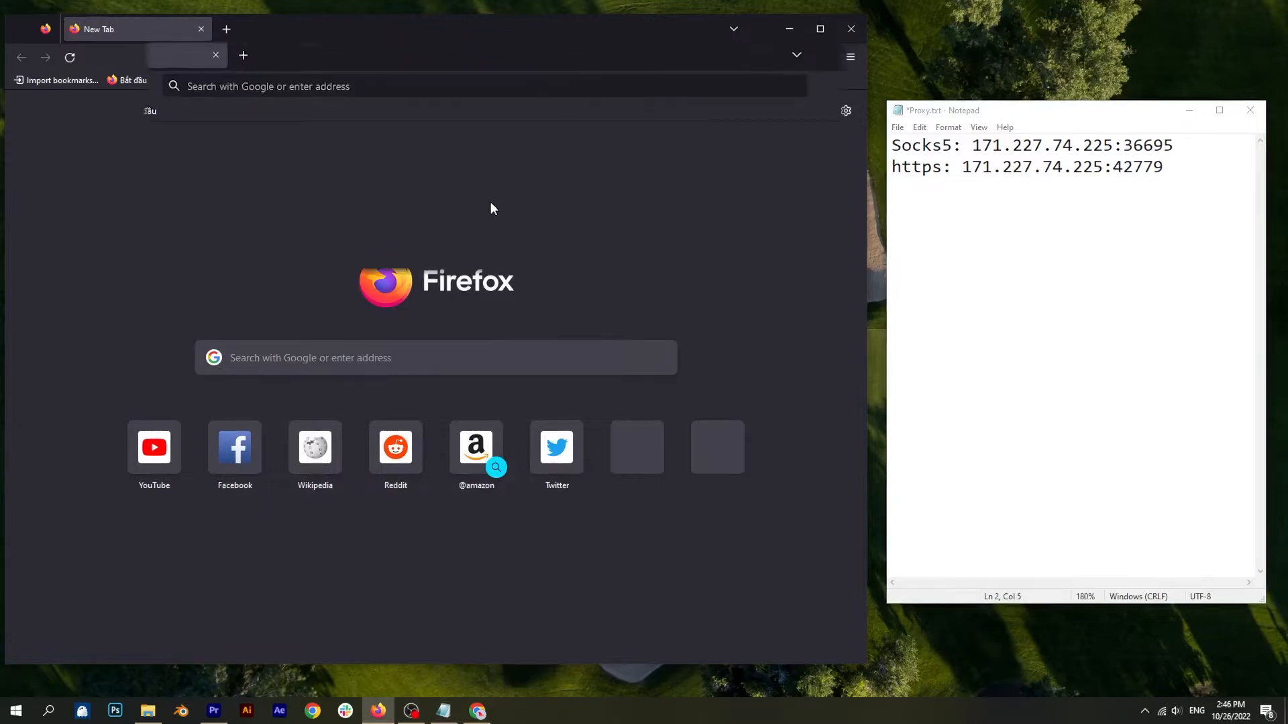
{"action": "type", "text": "getip.pro/"}
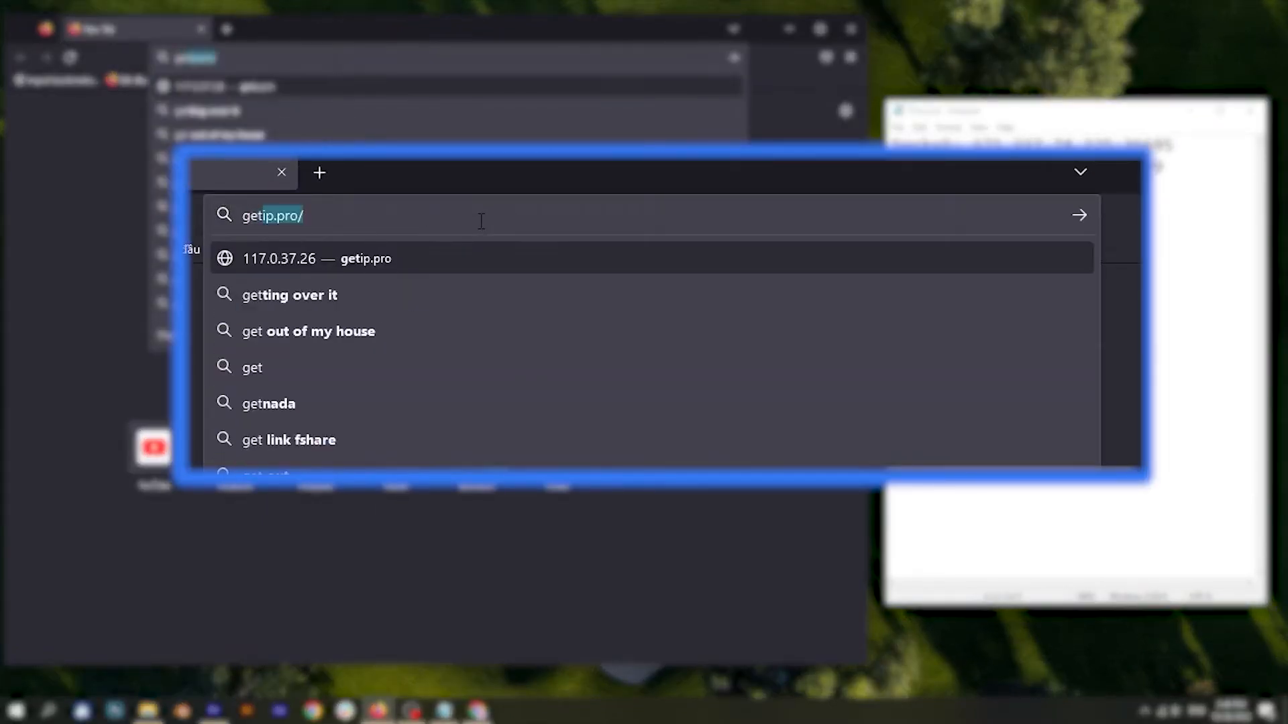
{"action": "left_click", "coordinate": [318, 259]}
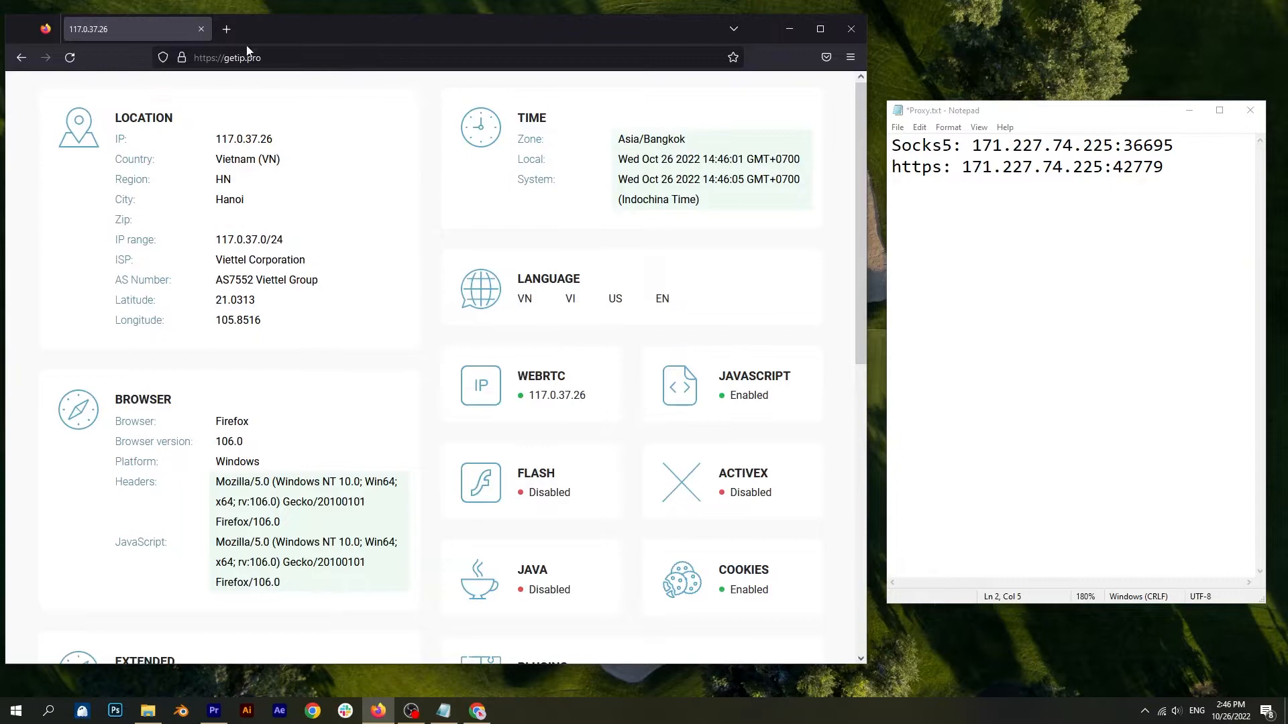
Bring up Firefox Settings in a new tab, scrolled to the Network Settings section
{"action": "left_click", "coordinate": [225, 28]}
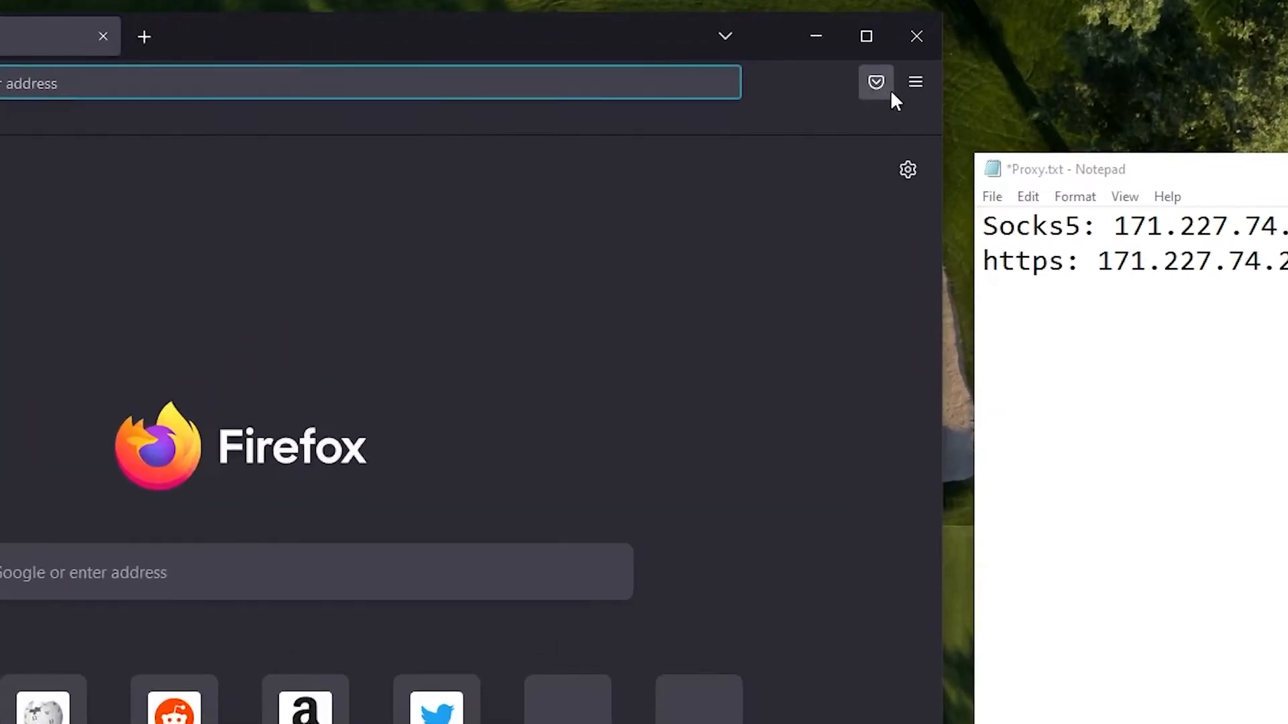
{"action": "left_click", "coordinate": [915, 82]}
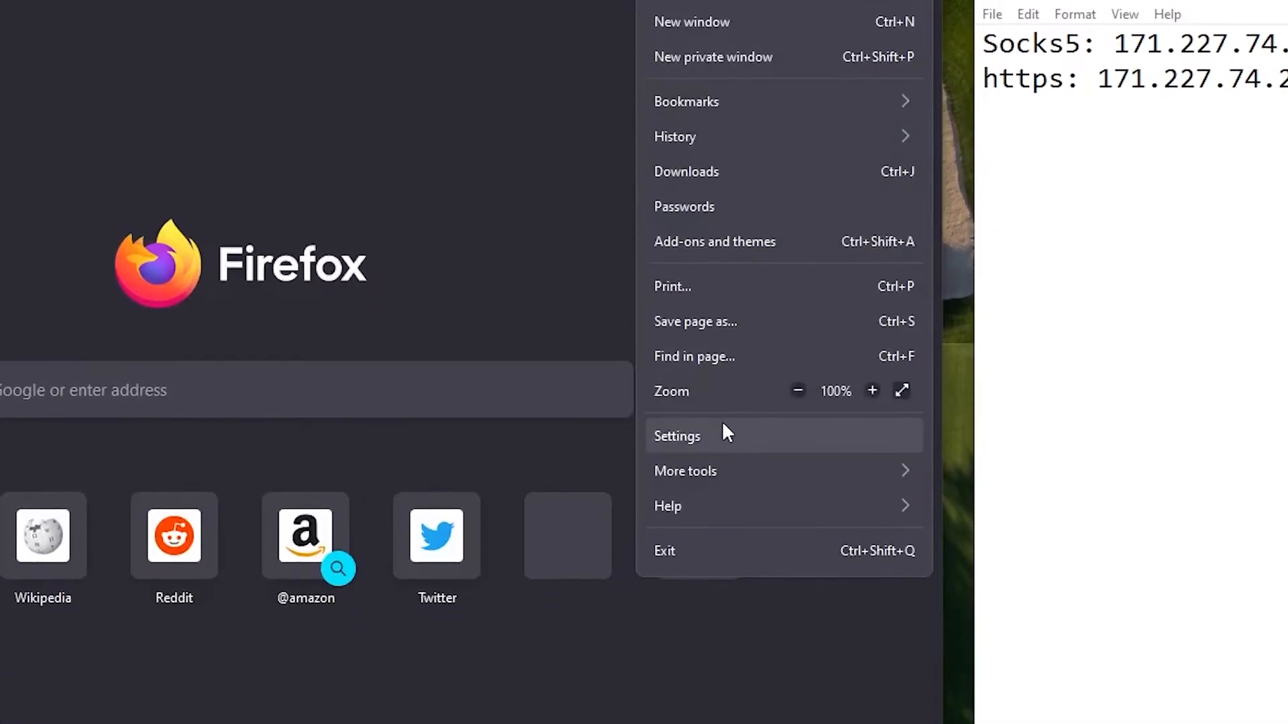
{"action": "left_click", "coordinate": [676, 435]}
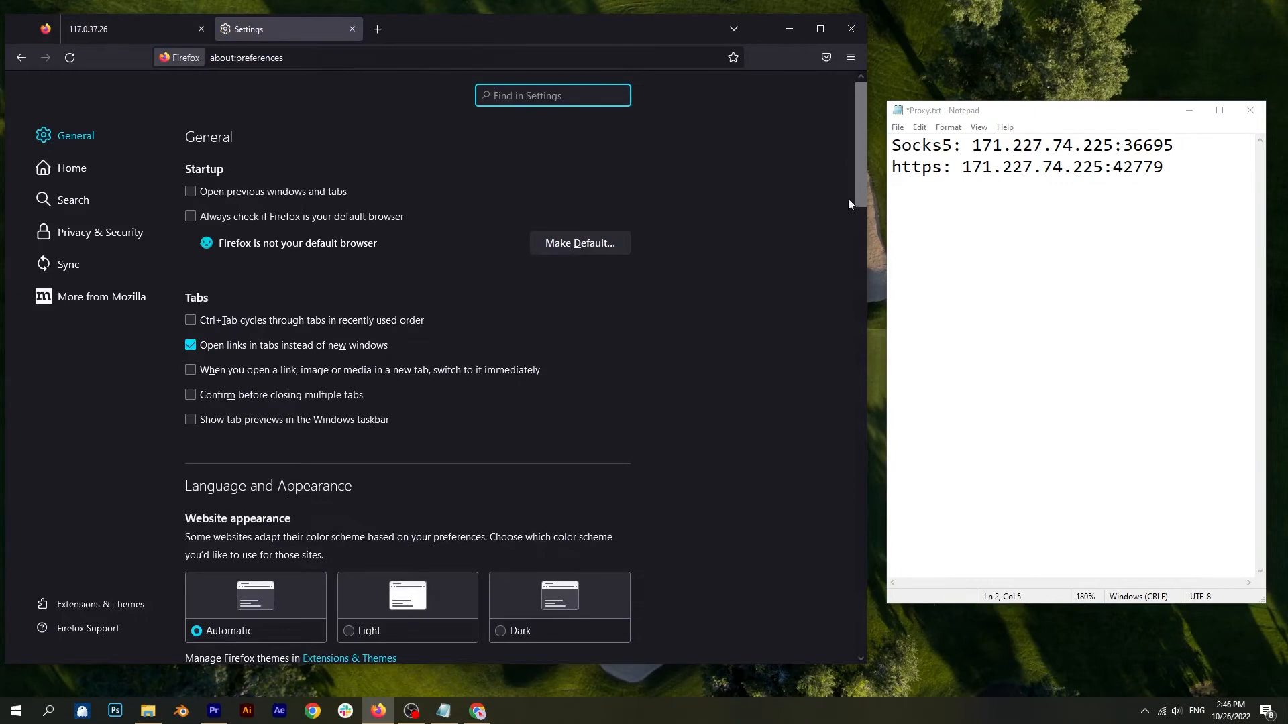
{"action": "scroll", "scroll_direction": "down", "scroll_amount": 3}
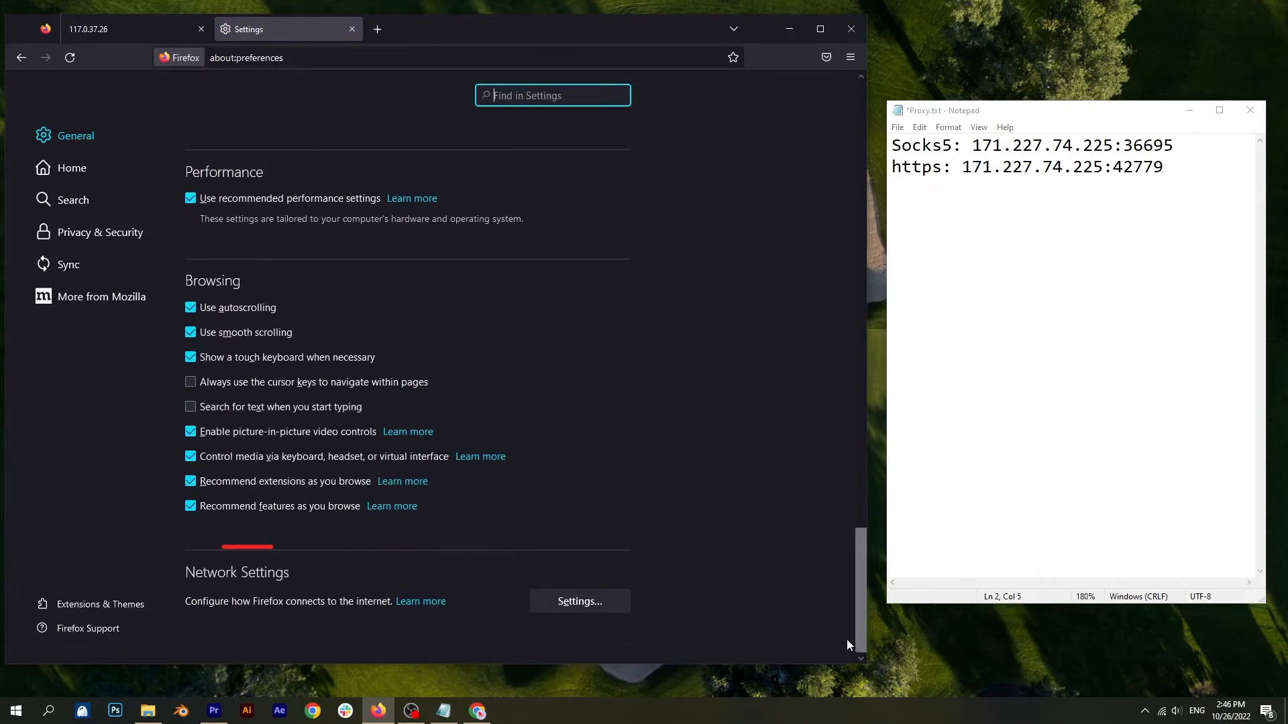
Switch Connection Settings to Manual proxy configuration, ready for the HTTP Proxy address
{"action": "left_click", "coordinate": [580, 601]}
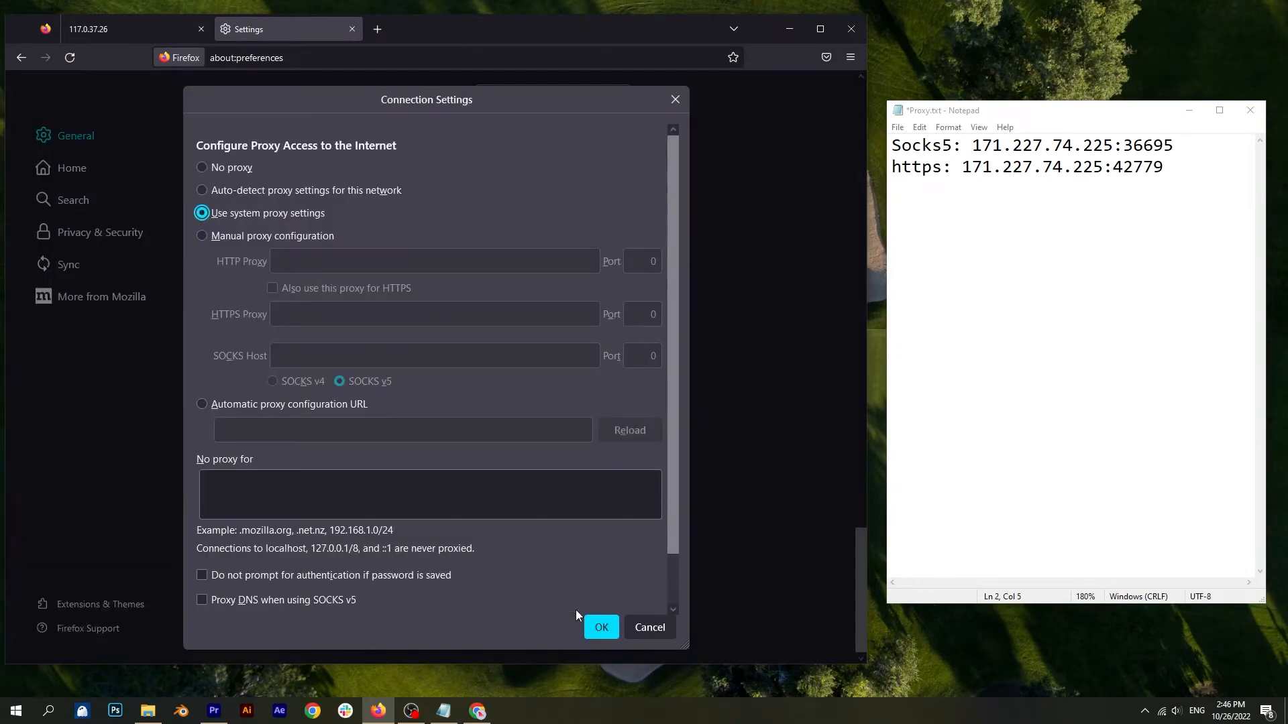
{"action": "mouse_move", "coordinate": [290, 247]}
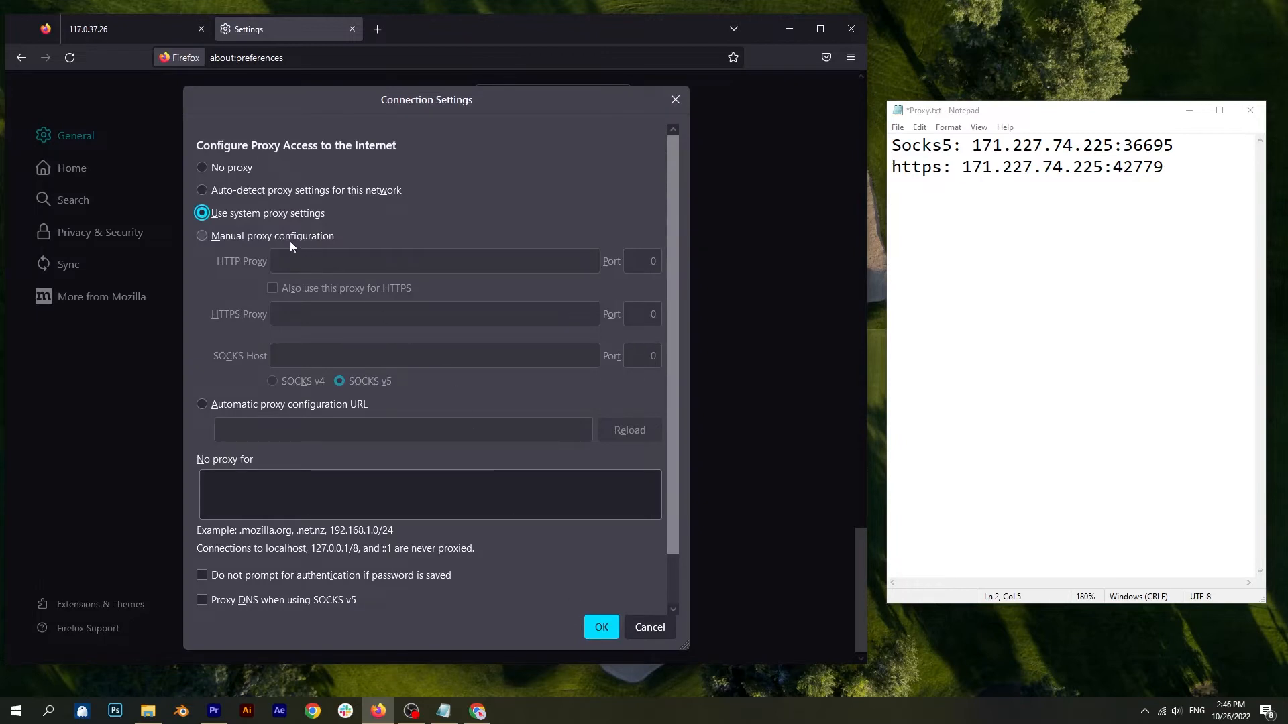
{"action": "left_click", "coordinate": [203, 236]}
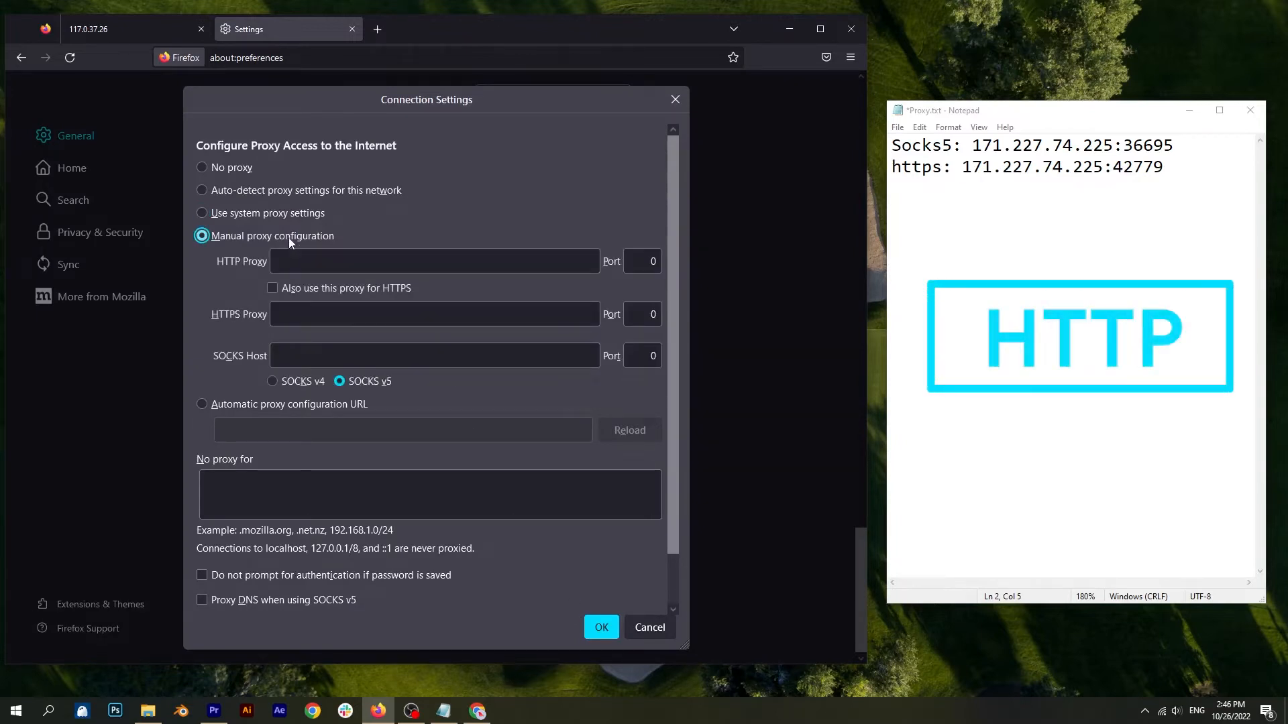
{"action": "left_click", "coordinate": [435, 261]}
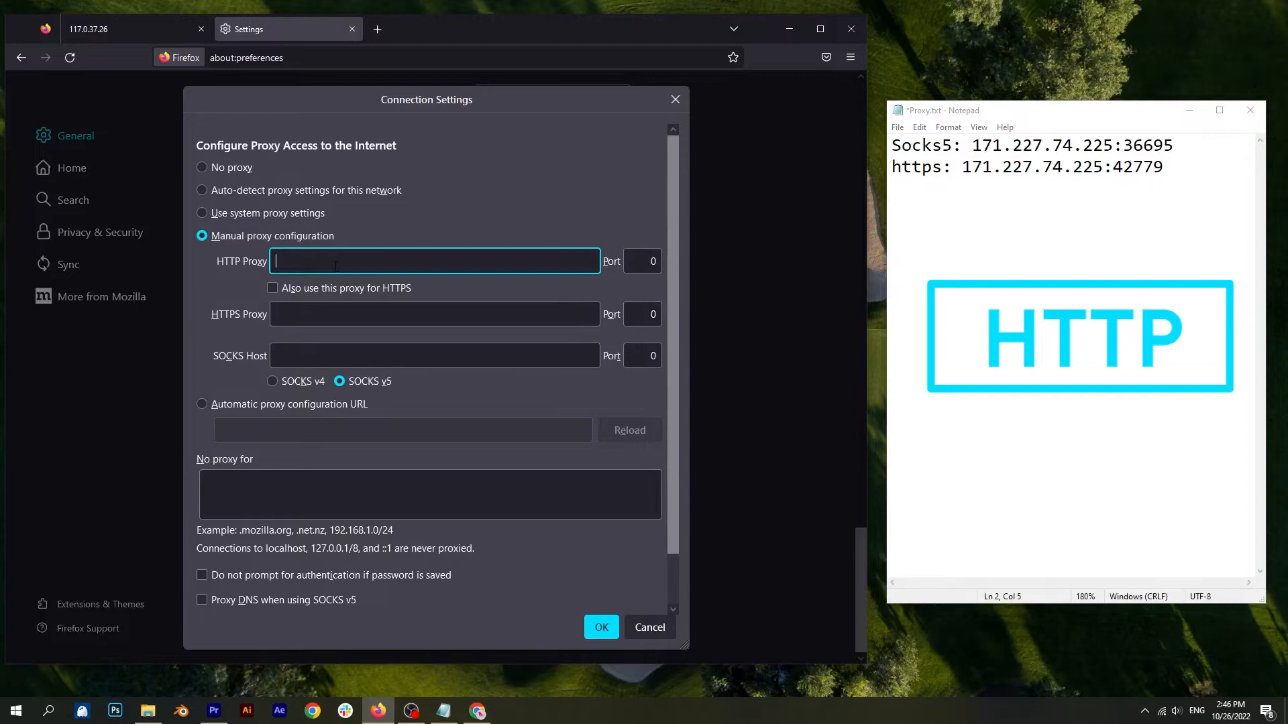
Copy the https proxy IP 171.227.74.225 from Notepad and paste it as the HTTP Proxy
{"action": "double_click", "coordinate": [978, 167]}
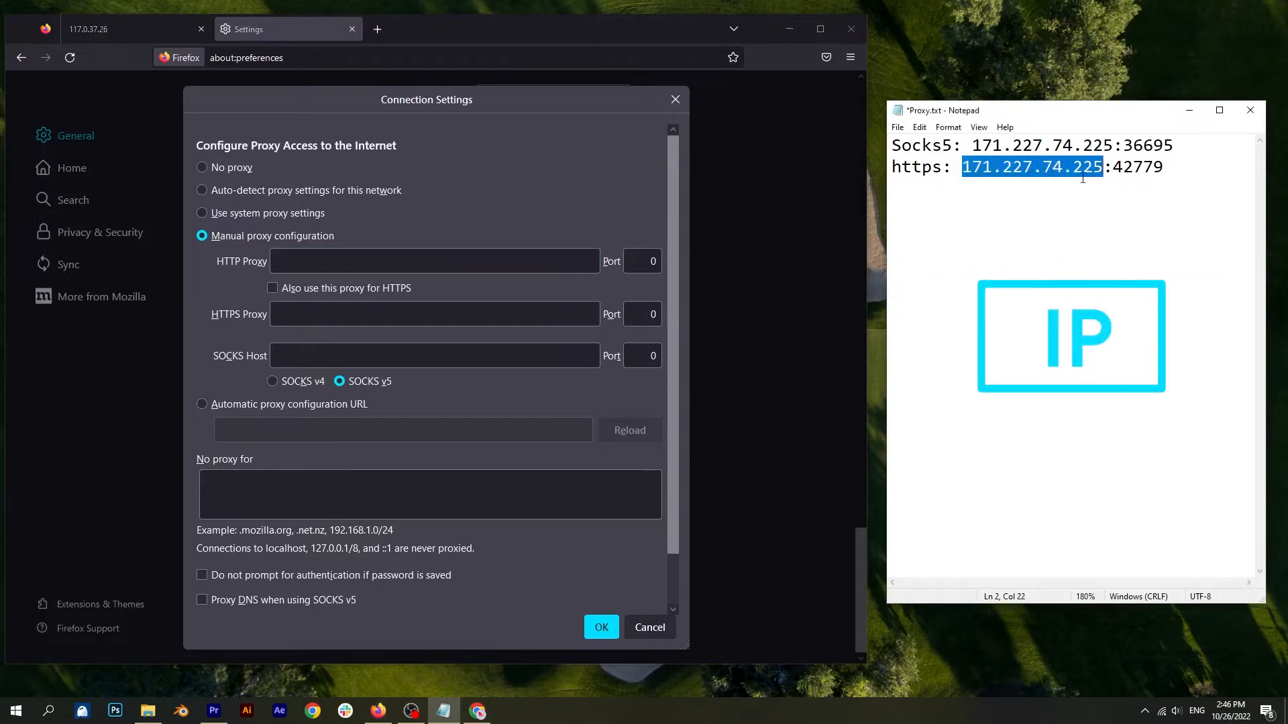
{"action": "right_click", "coordinate": [1035, 166]}
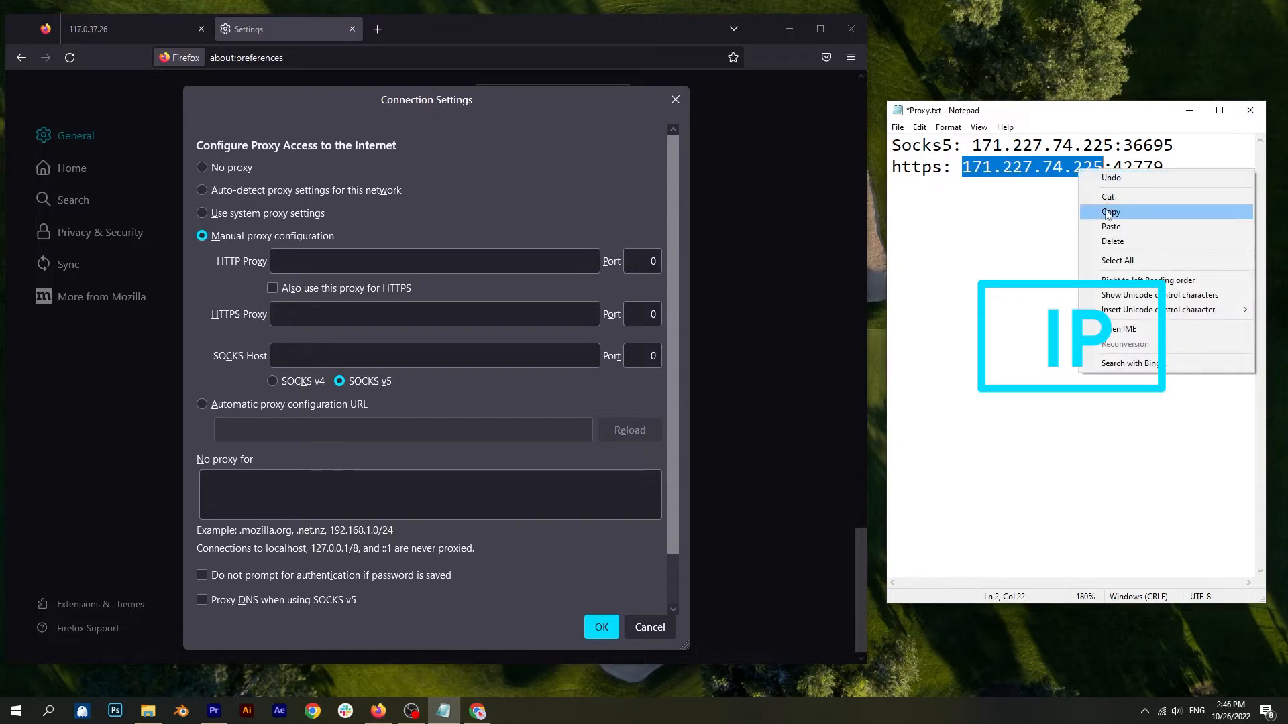
{"action": "left_click", "coordinate": [1110, 212]}
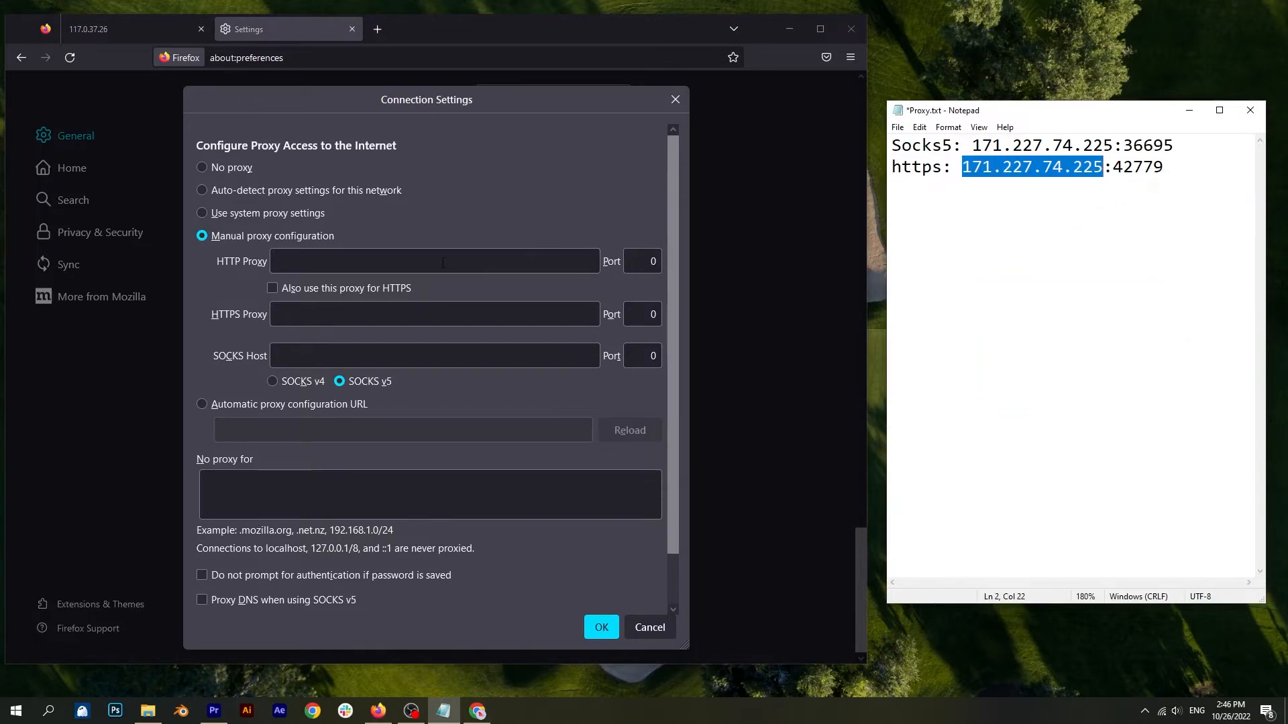
{"action": "right_click", "coordinate": [434, 261]}
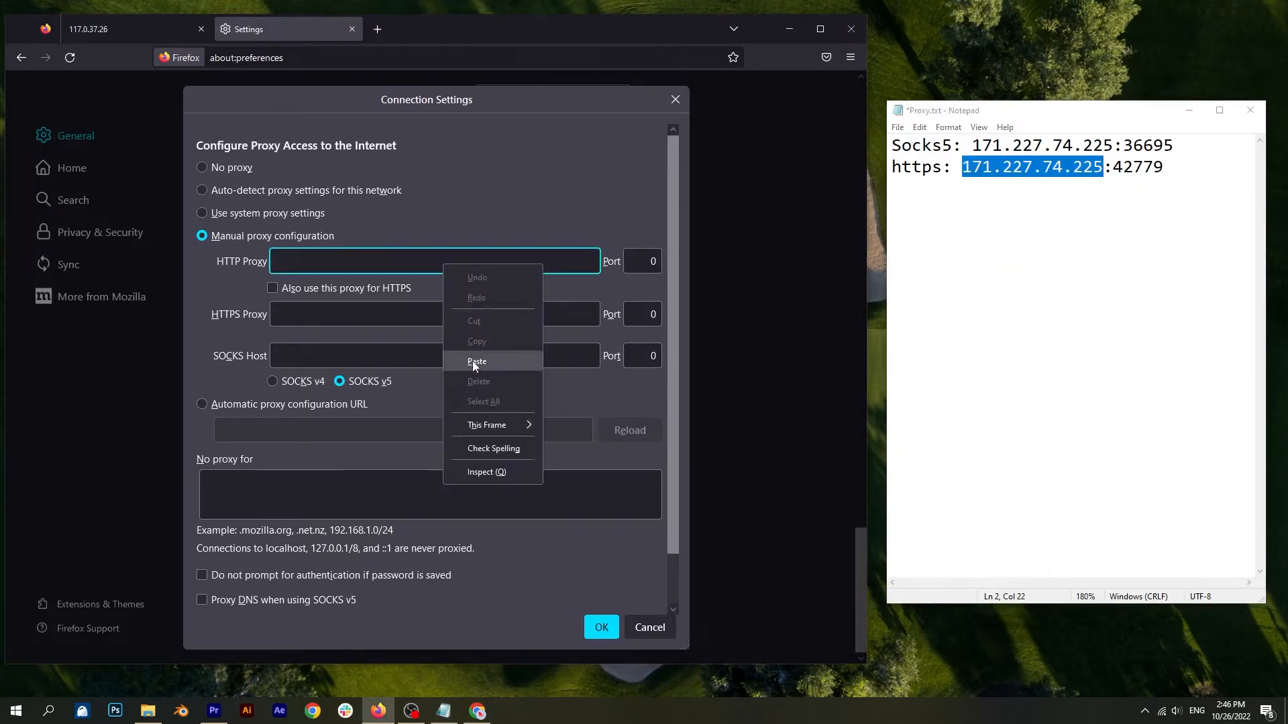
{"action": "left_click", "coordinate": [477, 361]}
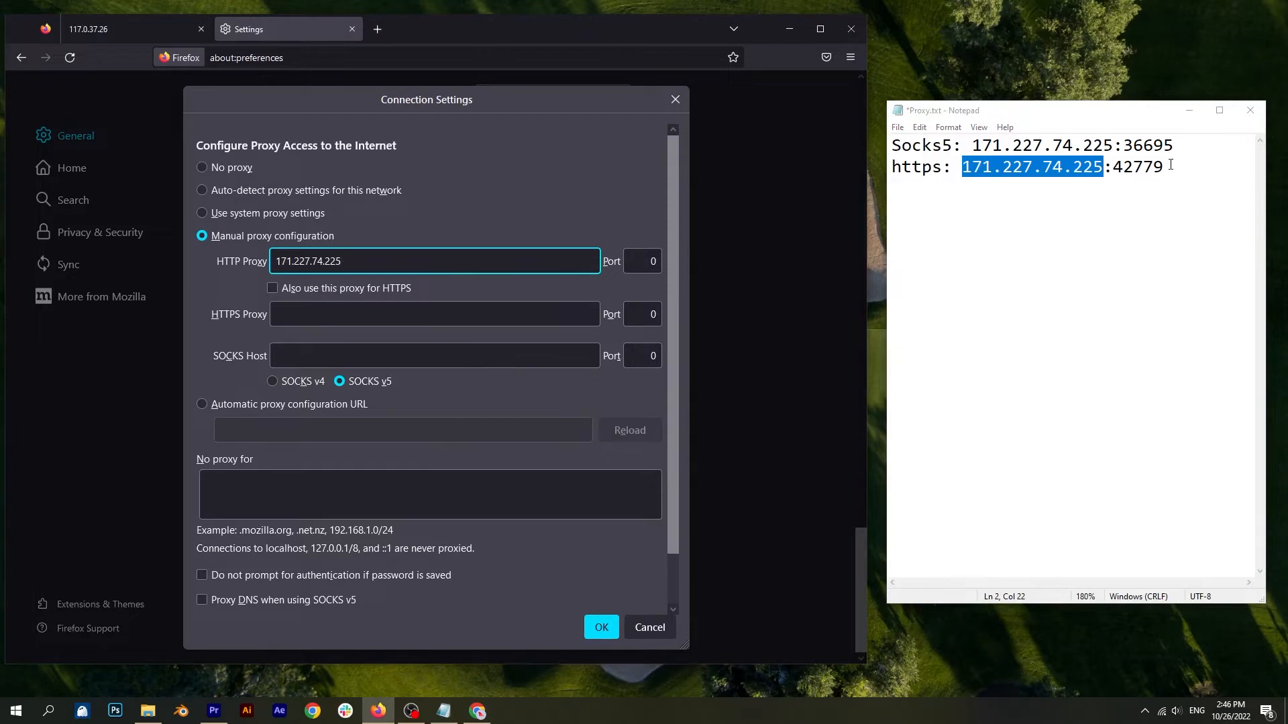
Set the HTTP proxy port to 42779, reuse it for HTTPS, and close the dialog
{"action": "double_click", "coordinate": [1136, 166]}
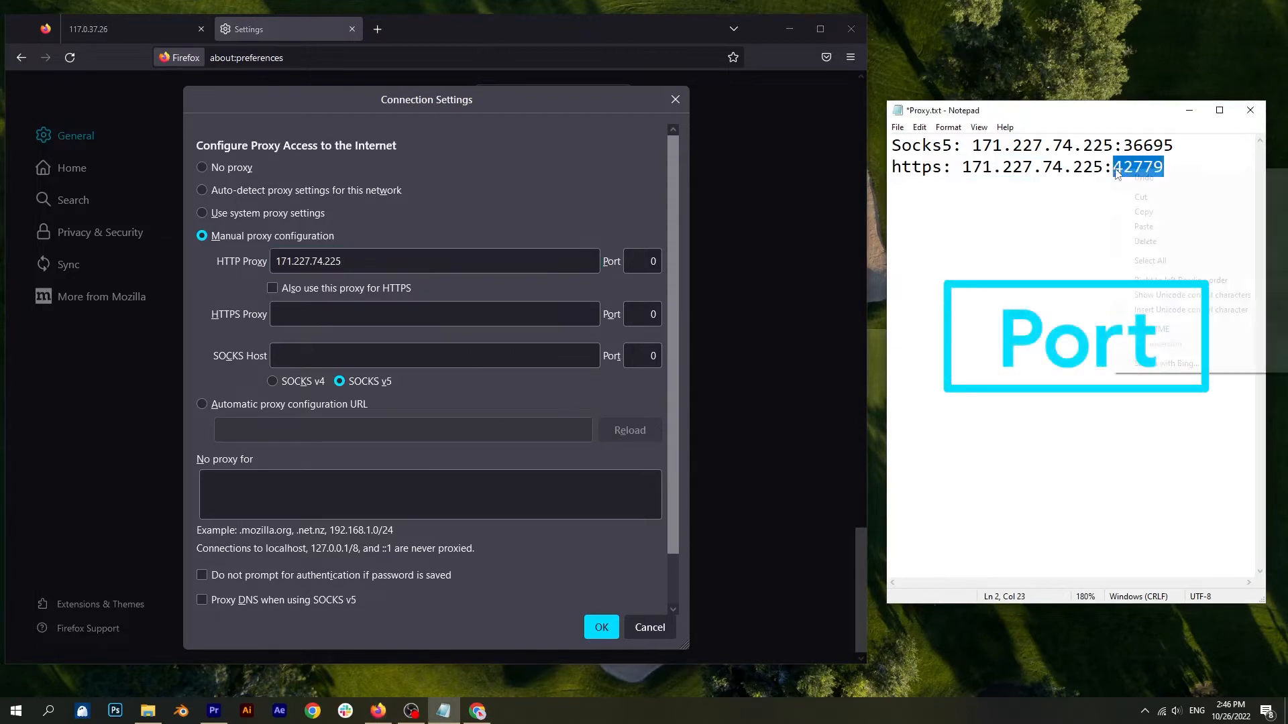
{"action": "left_click", "coordinate": [649, 298]}
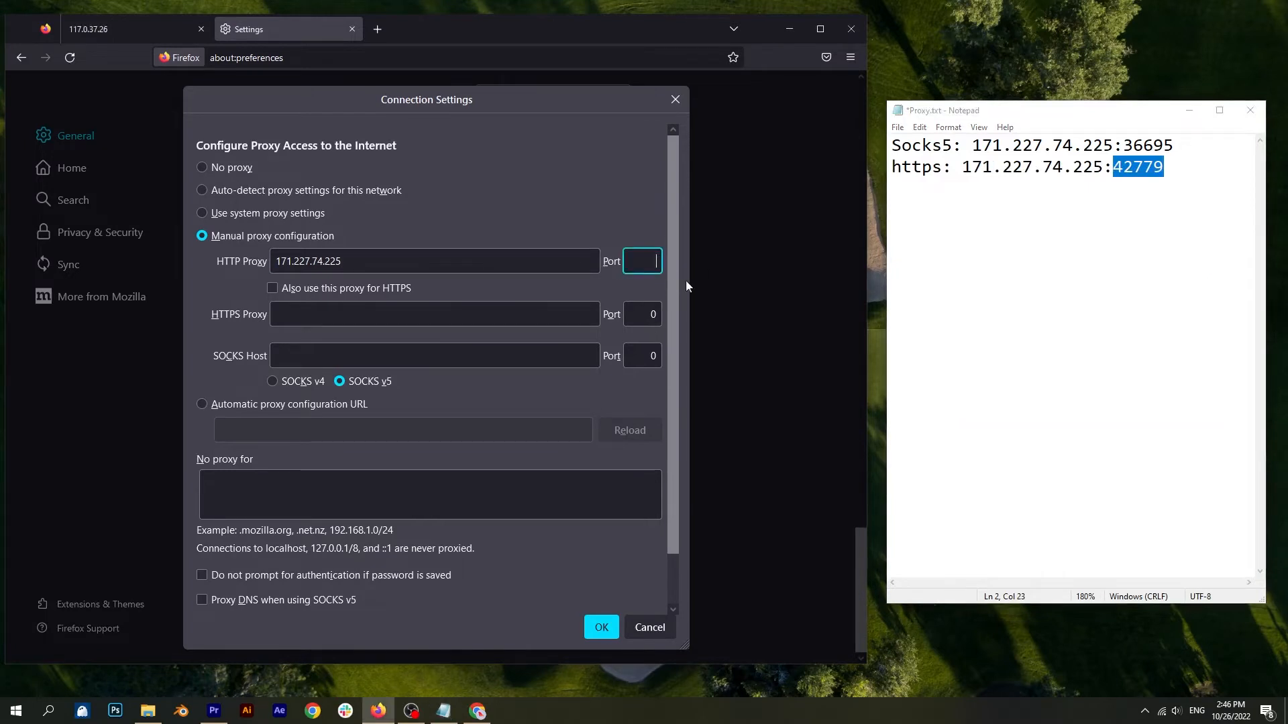
{"action": "type", "text": "42779"}
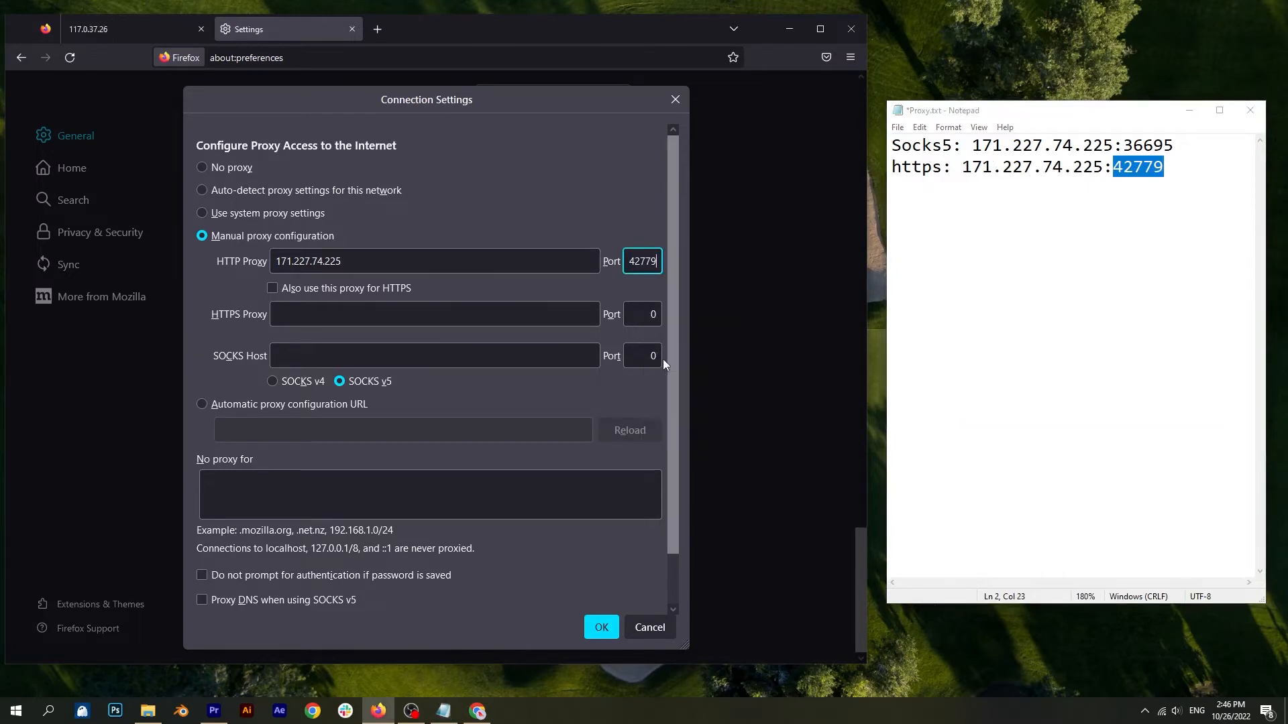
{"action": "left_click", "coordinate": [272, 287]}
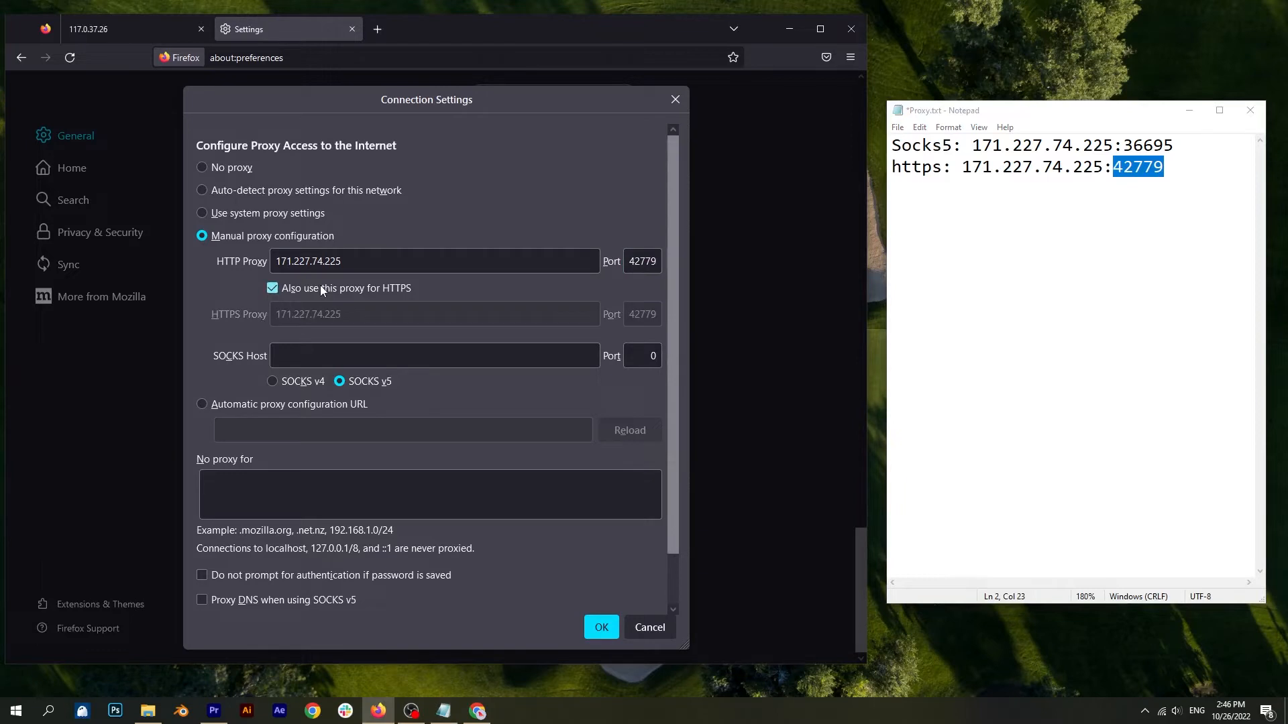
{"action": "left_click", "coordinate": [601, 627]}
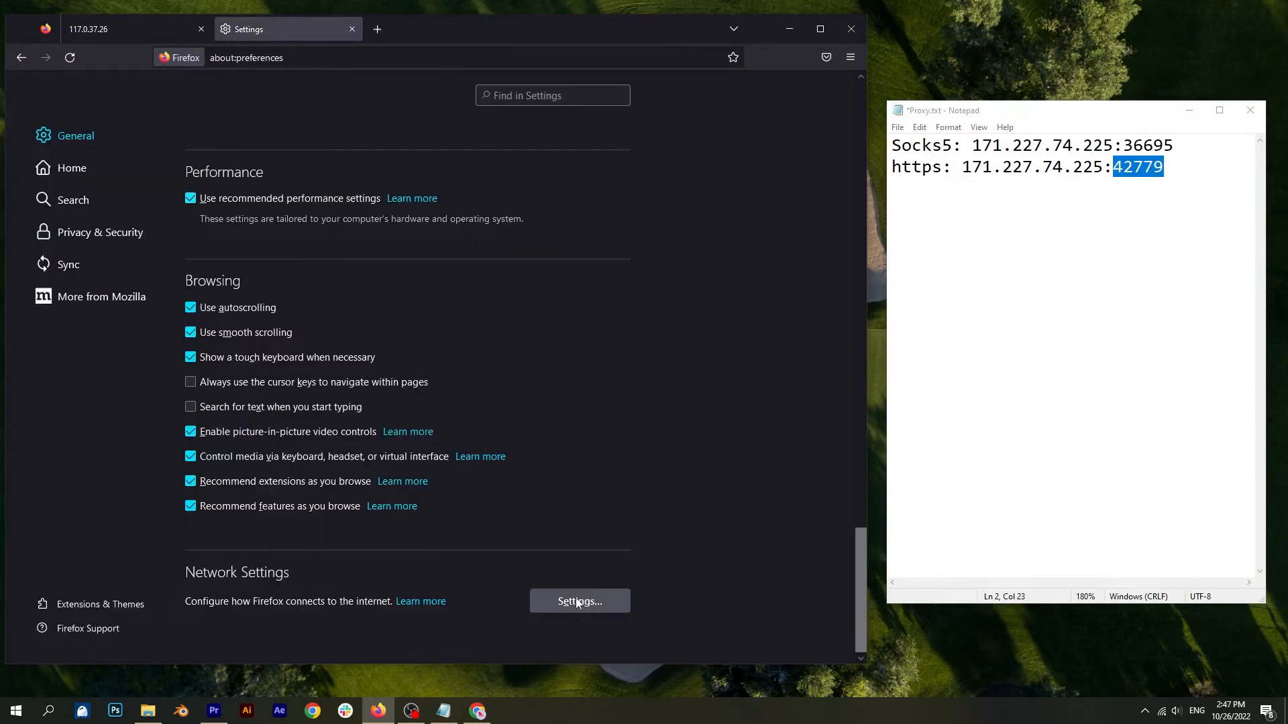
Back in Connection Settings, untick HTTPS reuse and ready the SOCKS5 IP from Notepad for pasting
{"action": "left_click", "coordinate": [579, 601]}
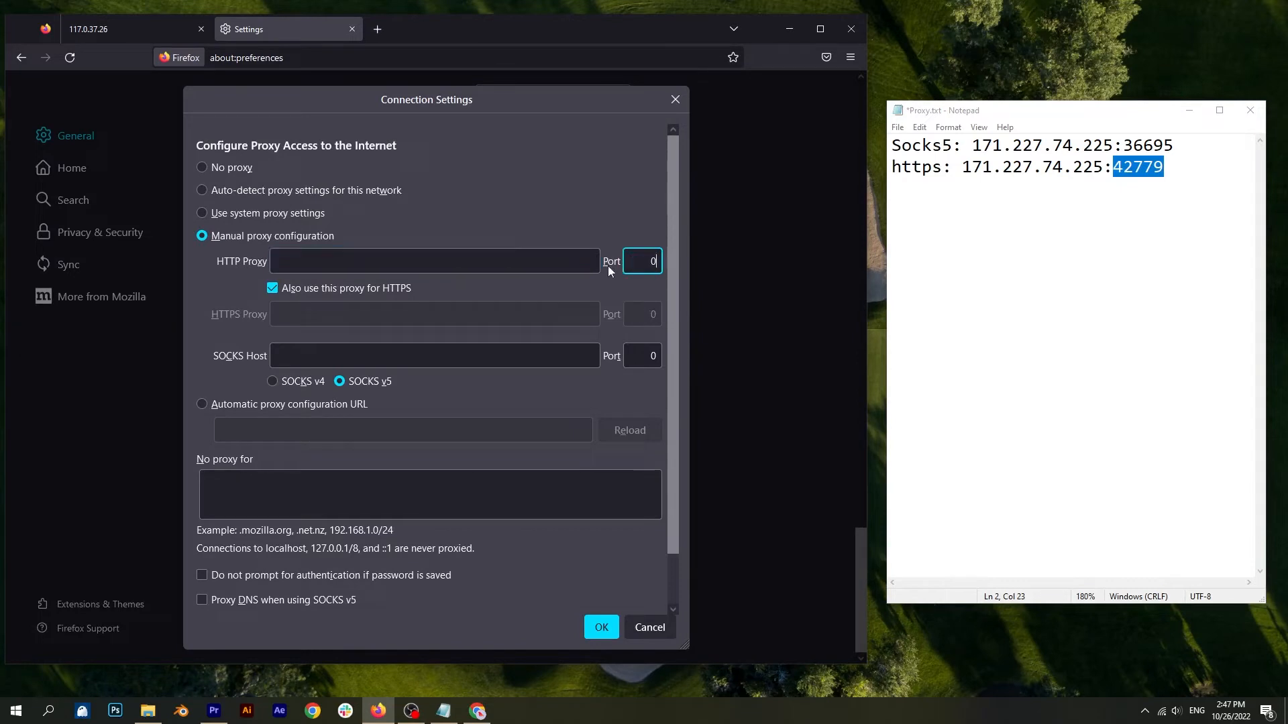
{"action": "left_click", "coordinate": [272, 287]}
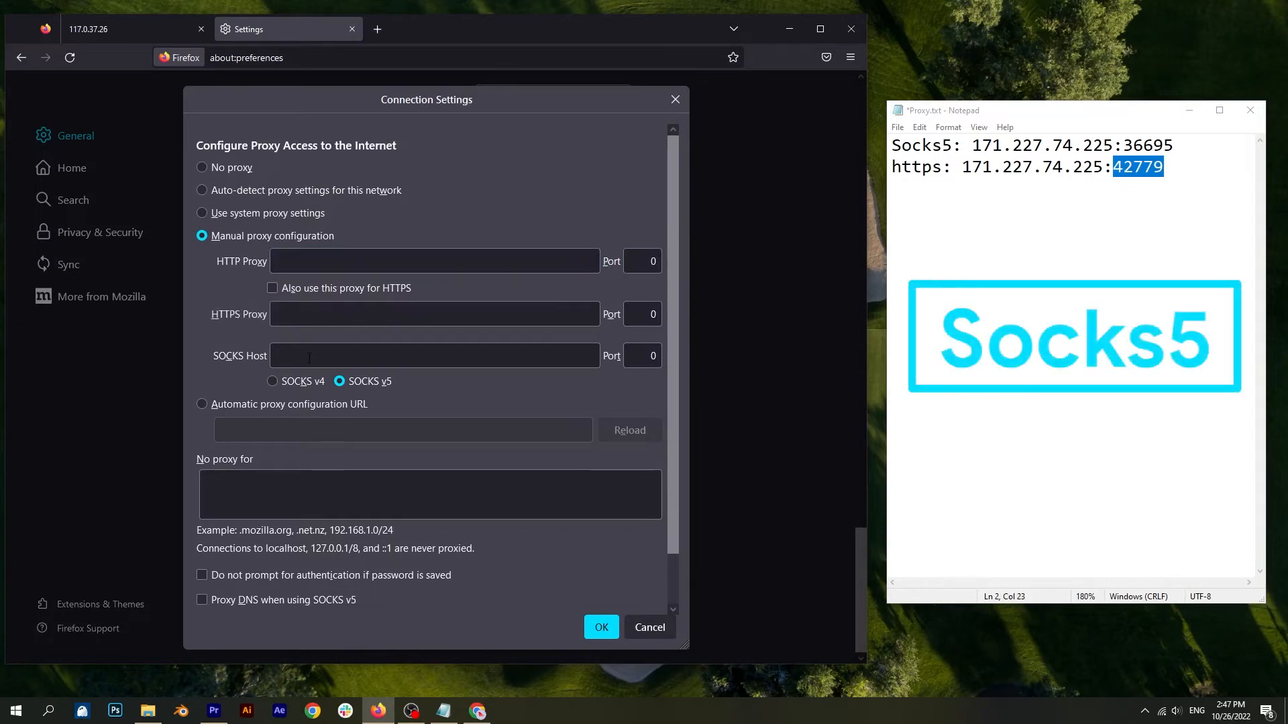
{"action": "left_click", "coordinate": [433, 355]}
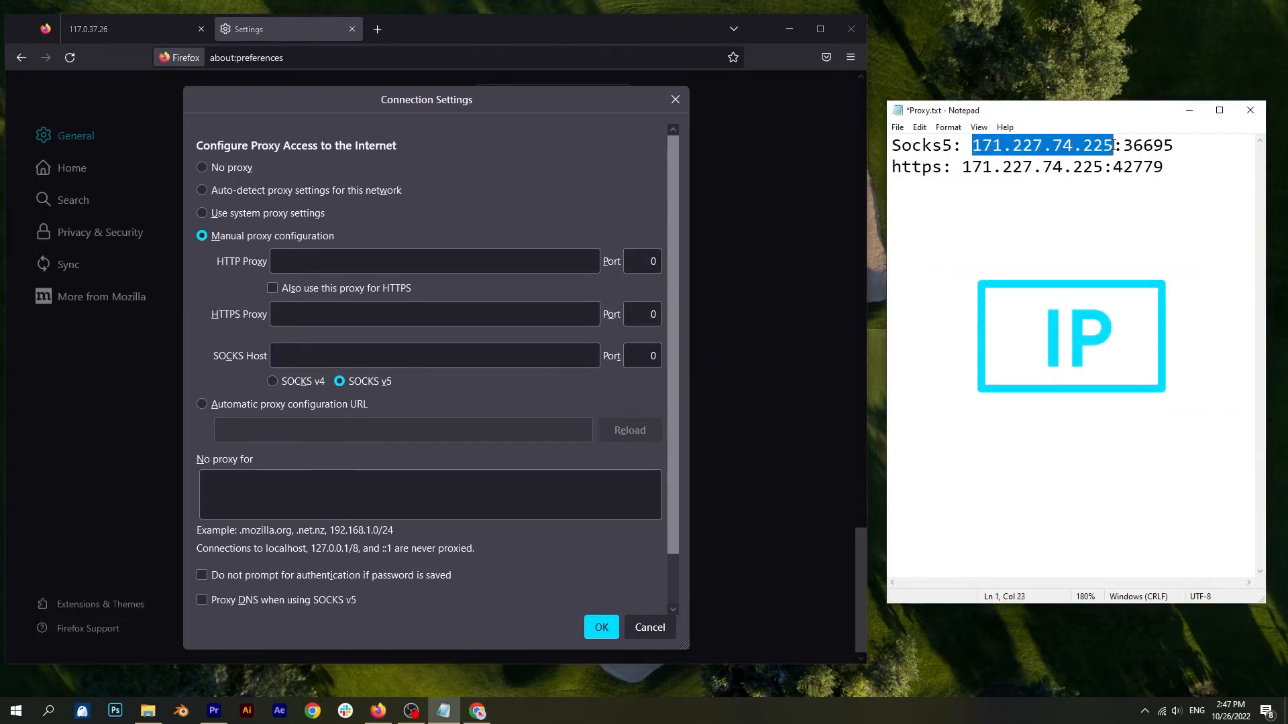
{"action": "right_click", "coordinate": [1041, 145]}
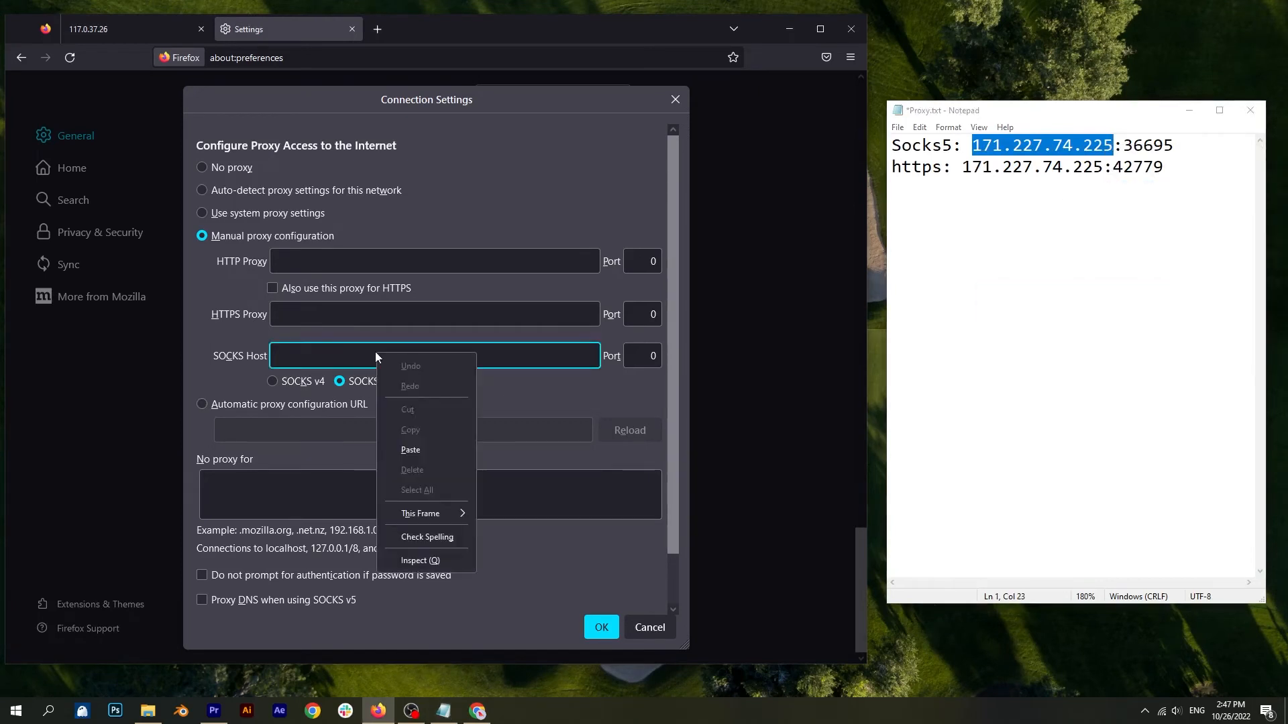
Paste 171.227.74.225 as the SOCKS v5 host with port 36695 and confirm with OK
{"action": "left_click", "coordinate": [410, 450]}
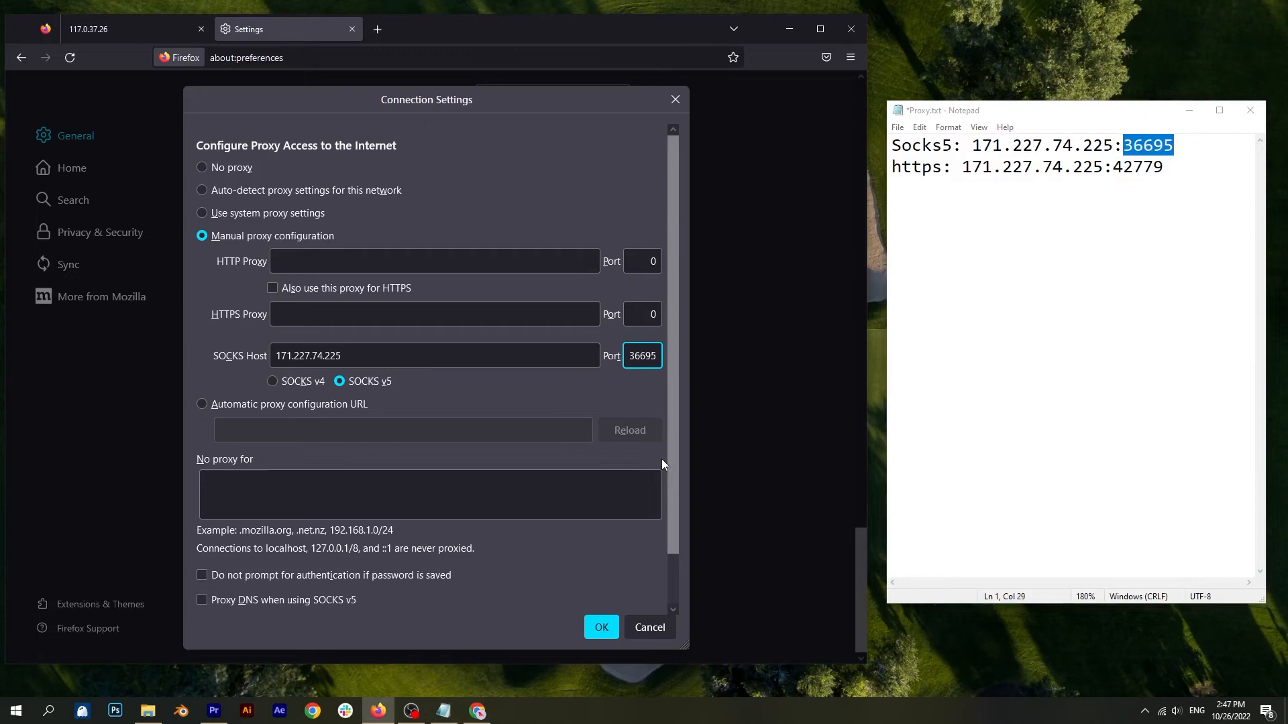
{"action": "mouse_move", "coordinate": [601, 627]}
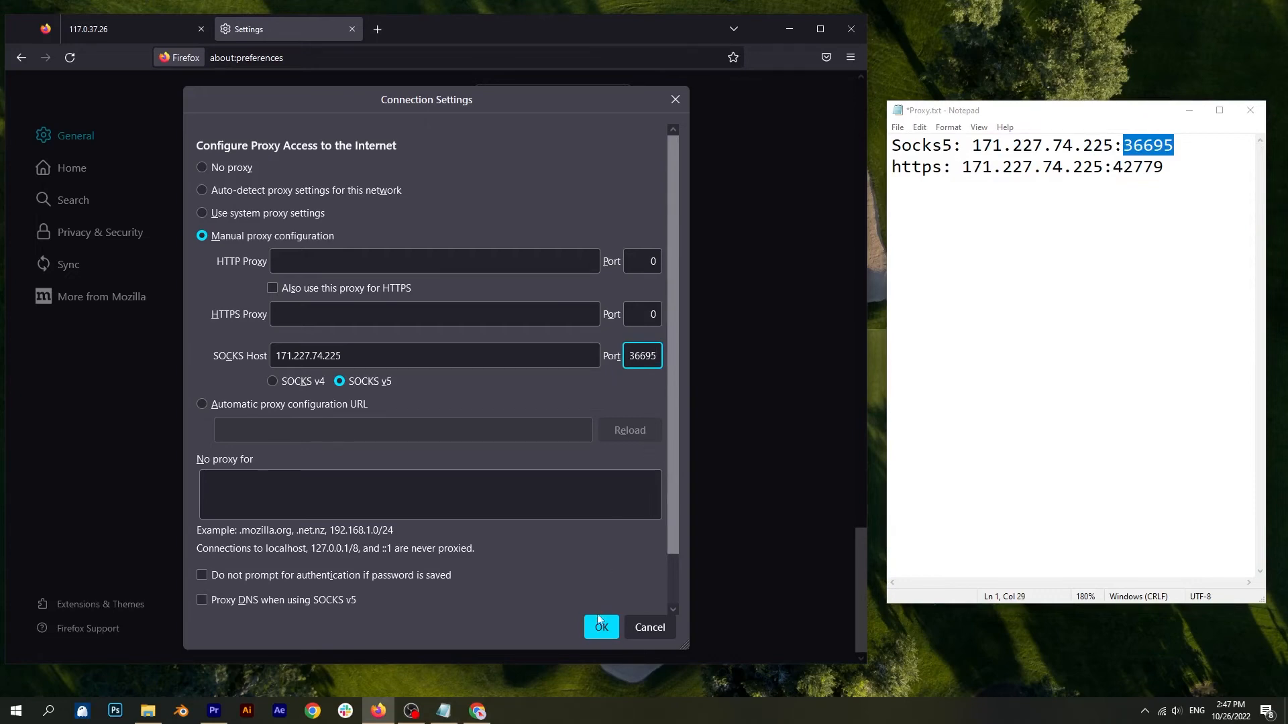
{"action": "left_click", "coordinate": [601, 627]}
{"action": "type", "text": "g"}
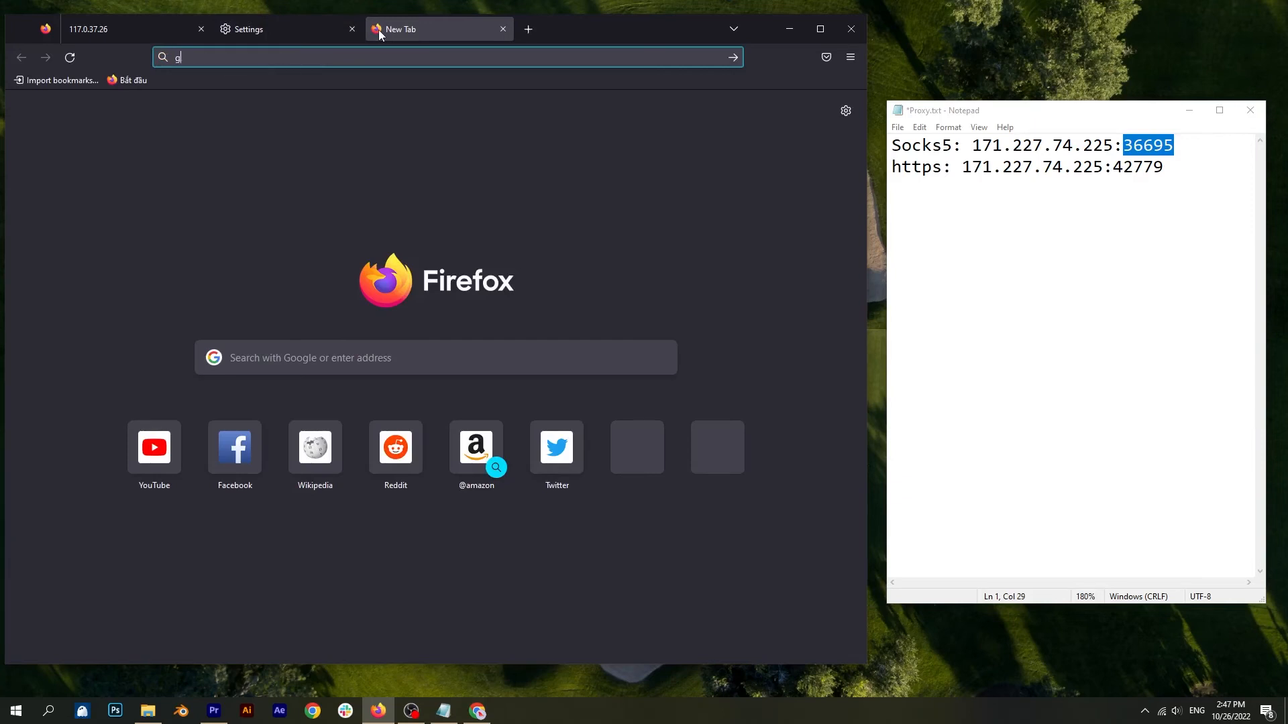
Load getip.pro in the new tab, now reporting the proxy IP 171.227.74.225 in Vietnam
{"action": "key", "text": "Return"}
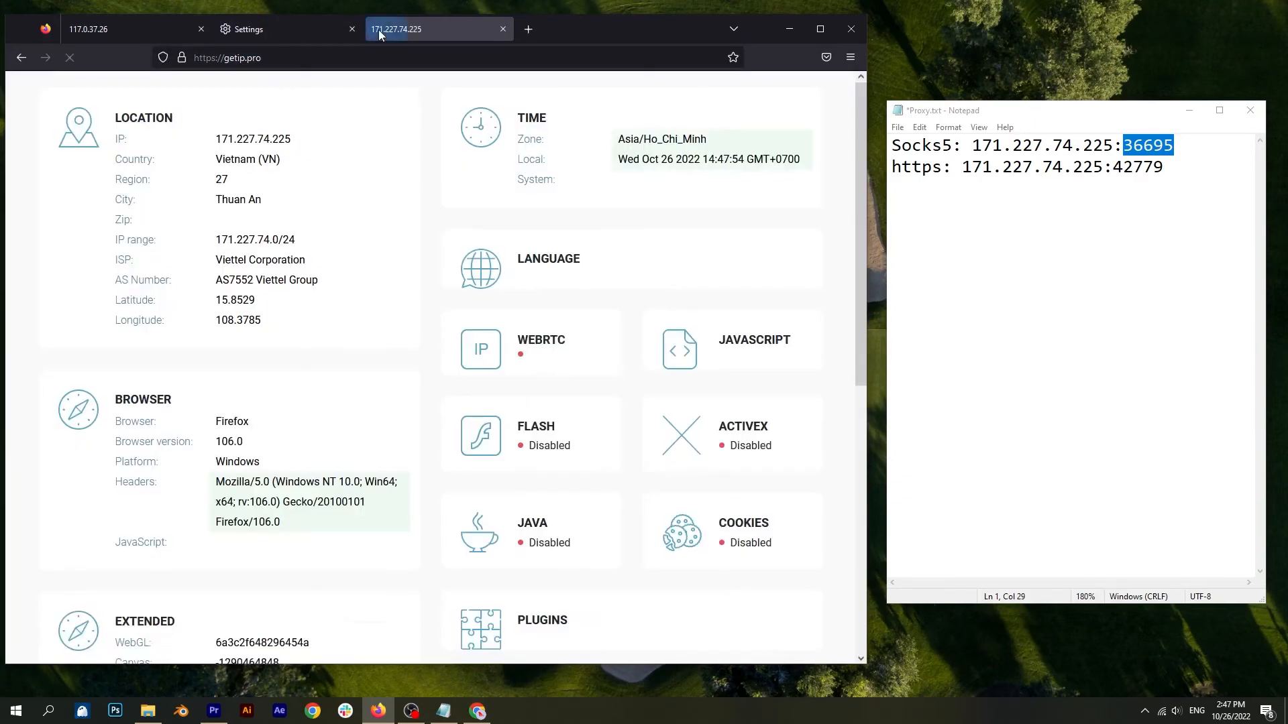
{"action": "left_click", "coordinate": [68, 58]}
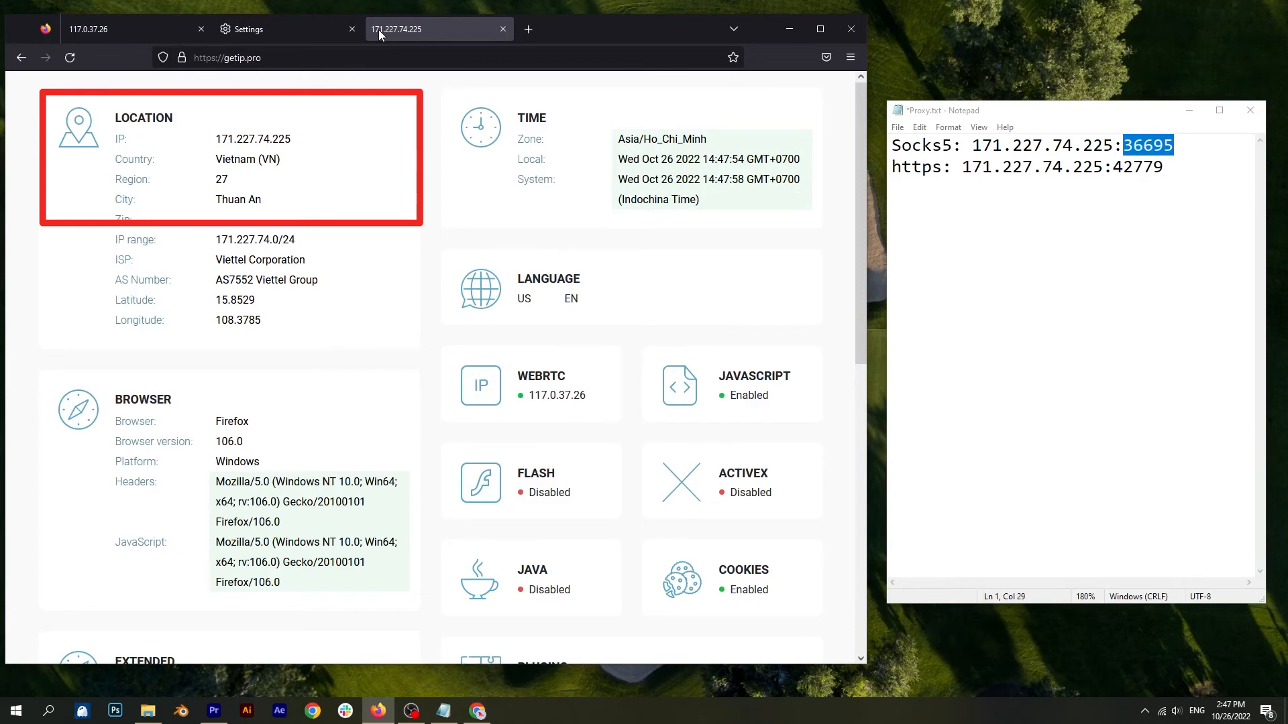